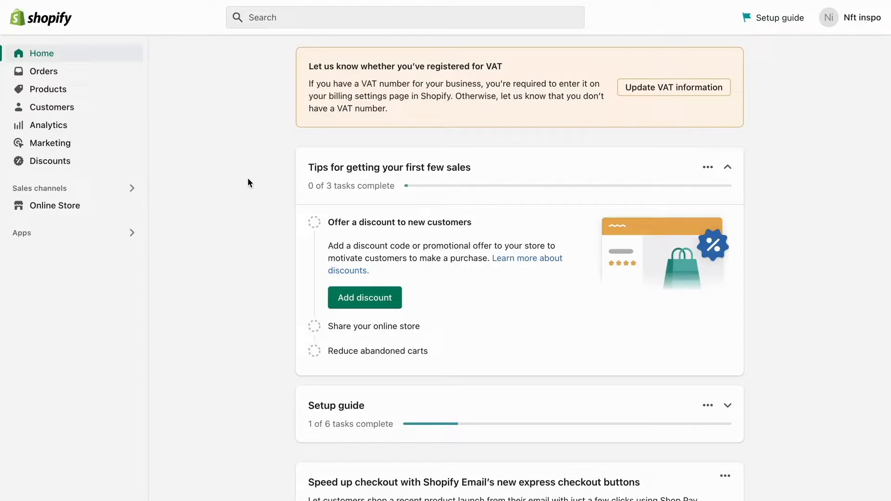
pyautogui.moveTo(231, 194)
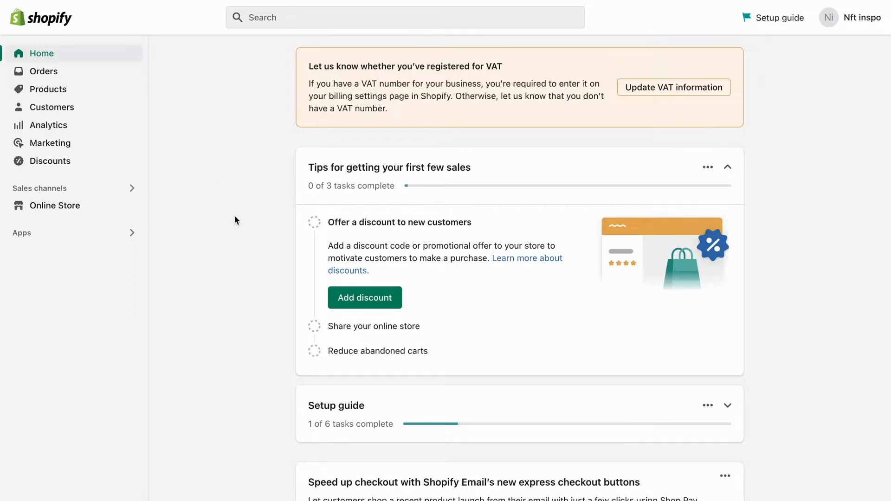
pyautogui.moveTo(242, 206)
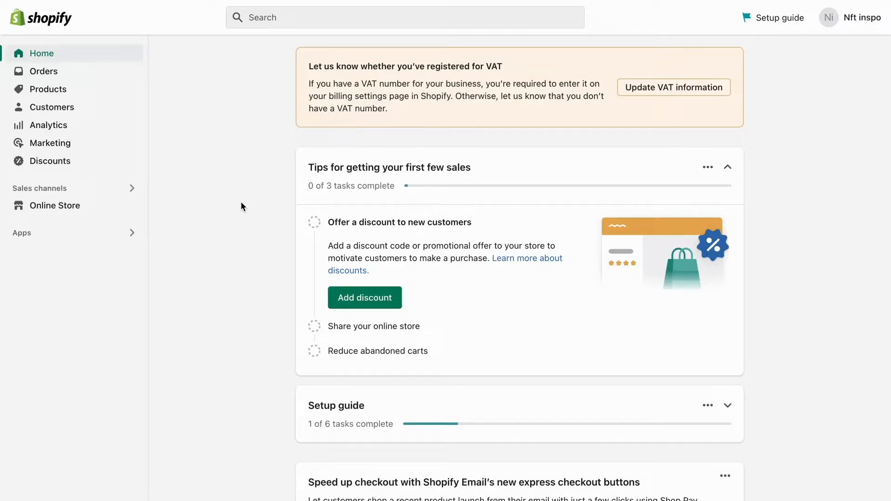
# Scroll the left sidebar down to reach the Settings entry
pyautogui.scroll(-3)
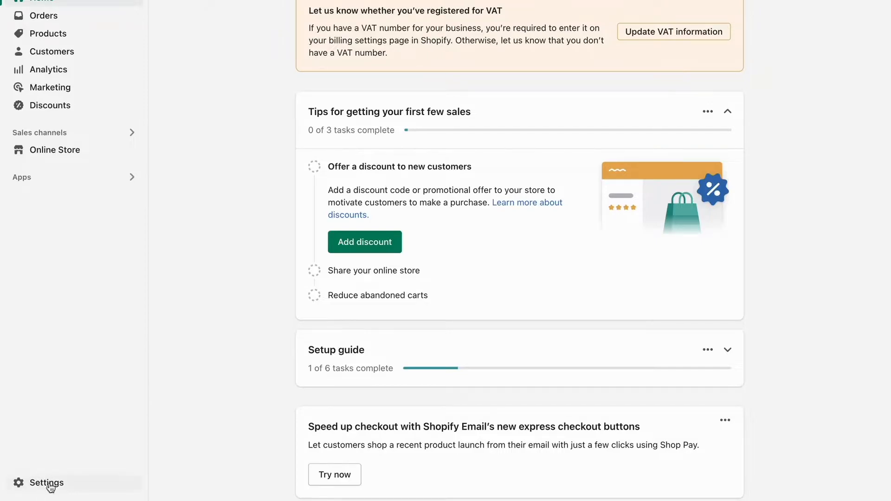
# Open store Settings, then the Payments page showing Shopify Payments and PayPal
pyautogui.click(47, 482)
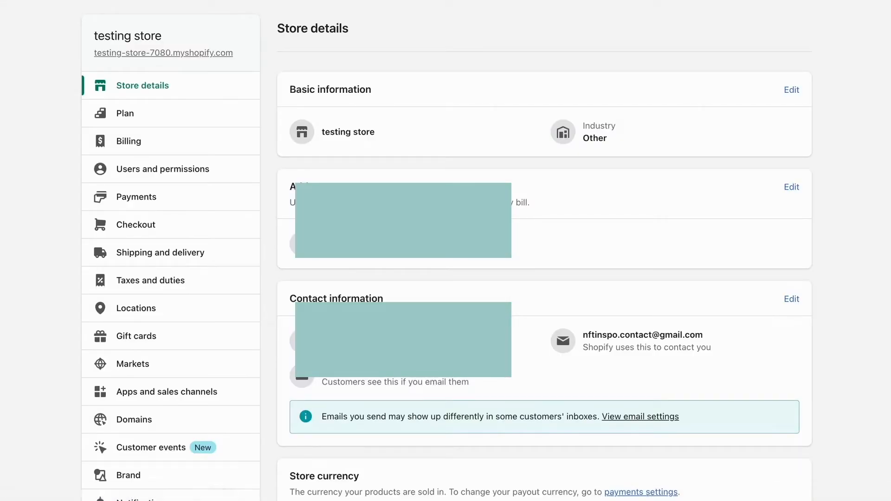
pyautogui.moveTo(284, 186)
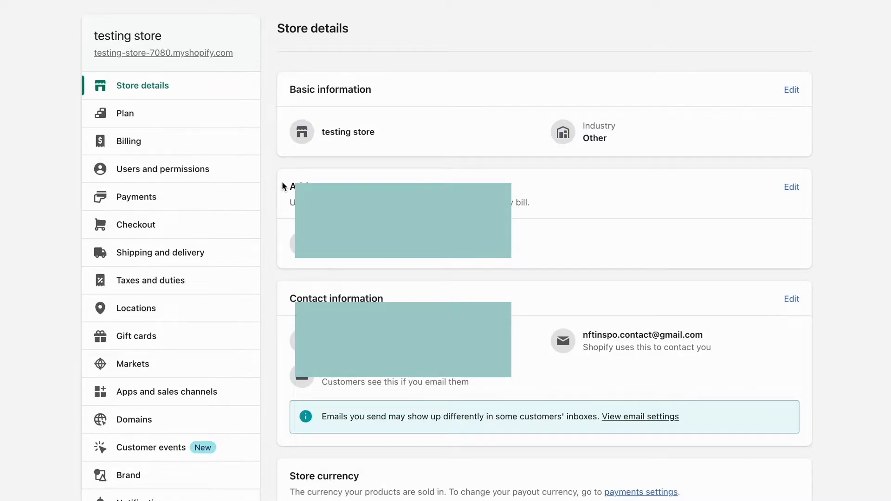
pyautogui.moveTo(156, 199)
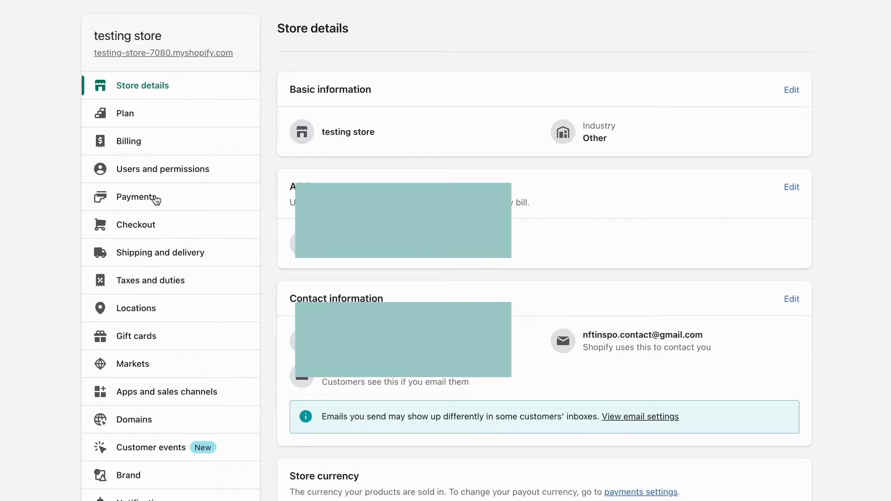
pyautogui.click(136, 197)
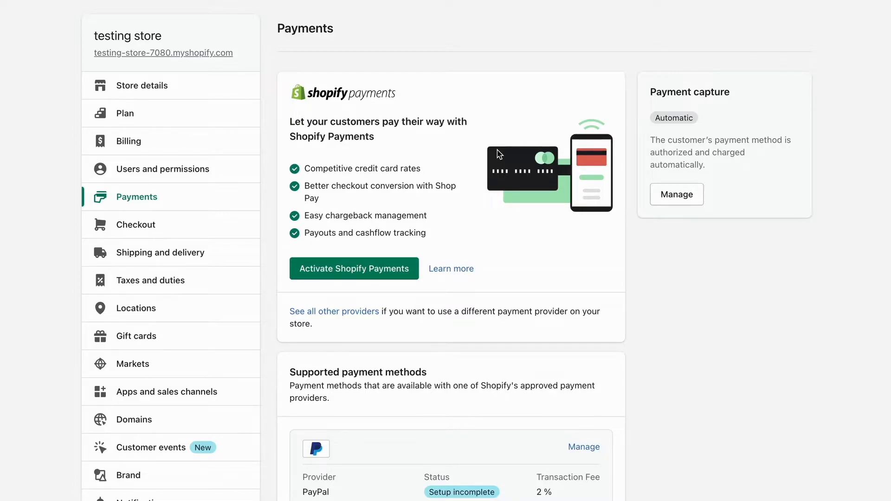
pyautogui.scroll(-3)
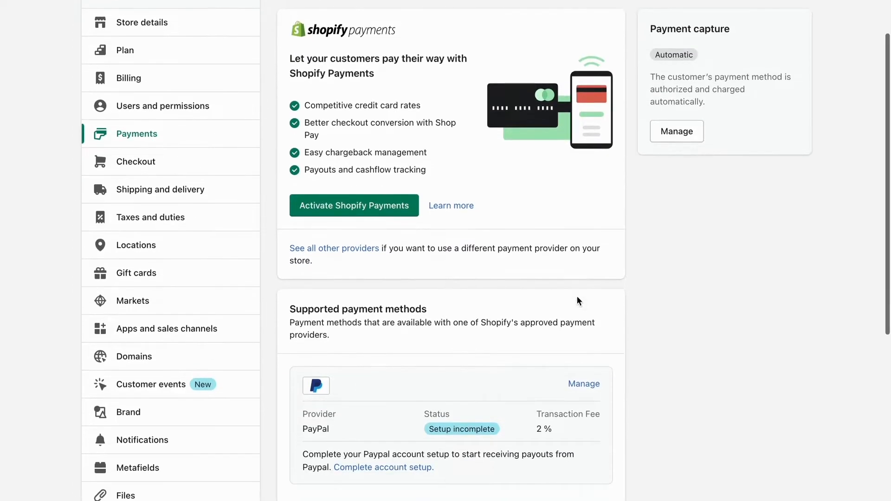
pyautogui.moveTo(334, 248)
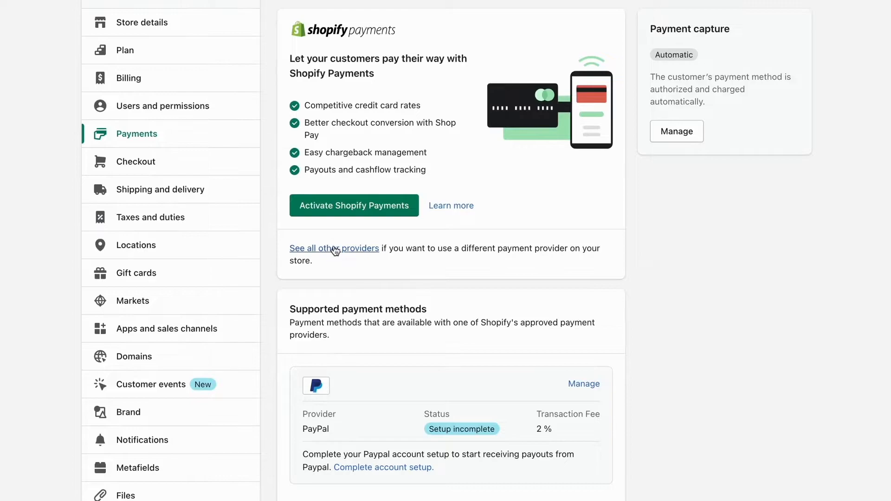
# Show all other payment providers and filter the list to Apple Pay
pyautogui.click(334, 248)
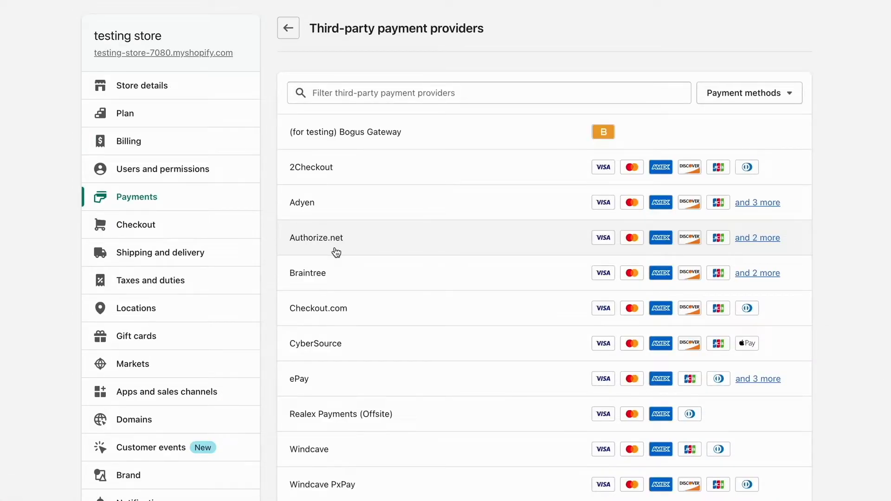
pyautogui.moveTo(623, 85)
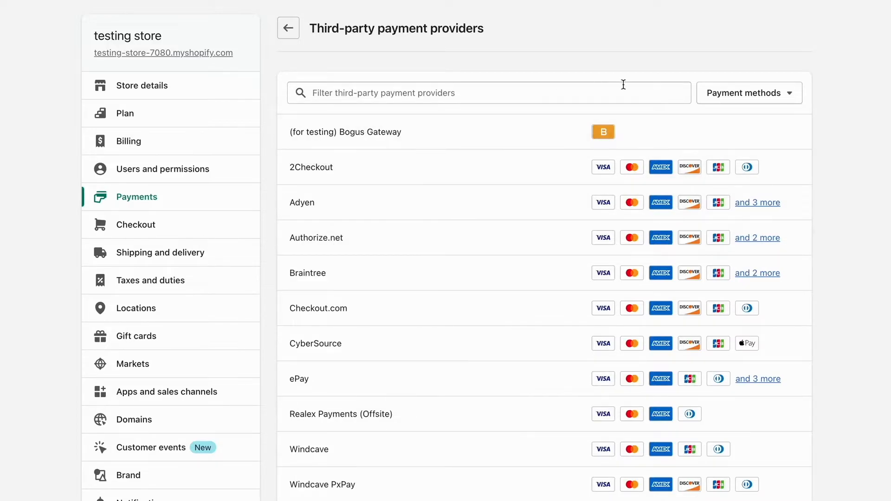
pyautogui.click(749, 93)
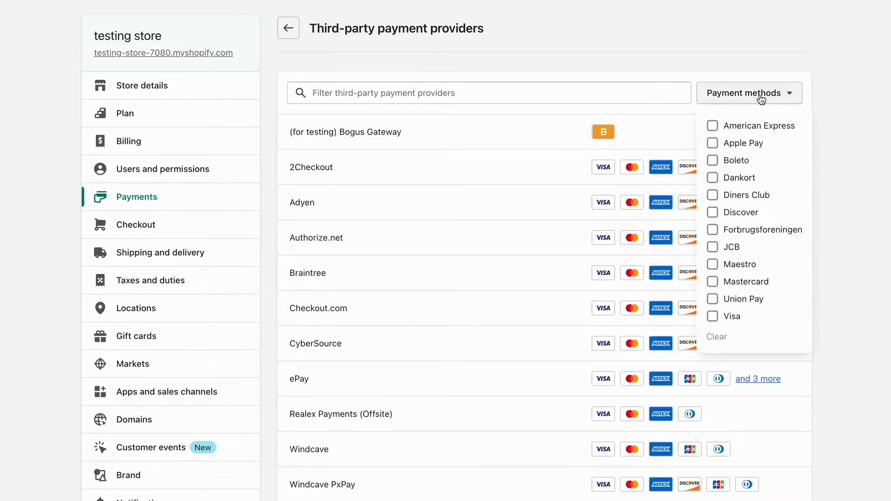
pyautogui.click(712, 143)
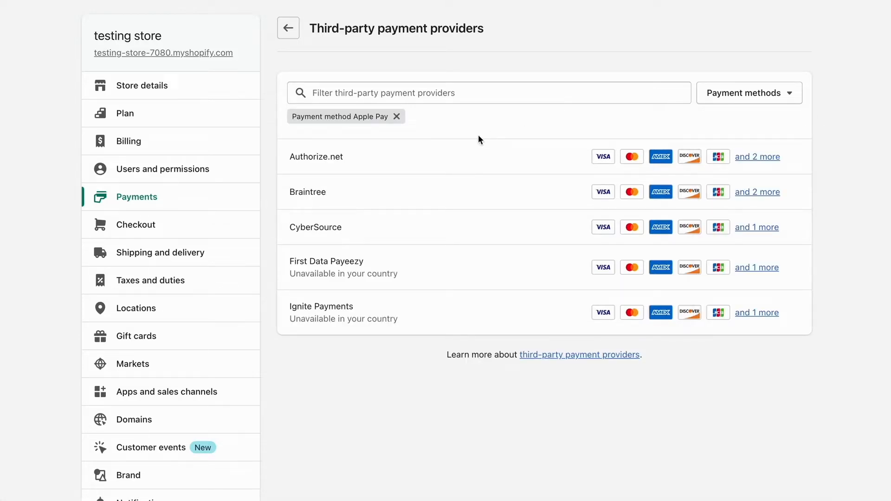
pyautogui.moveTo(485, 279)
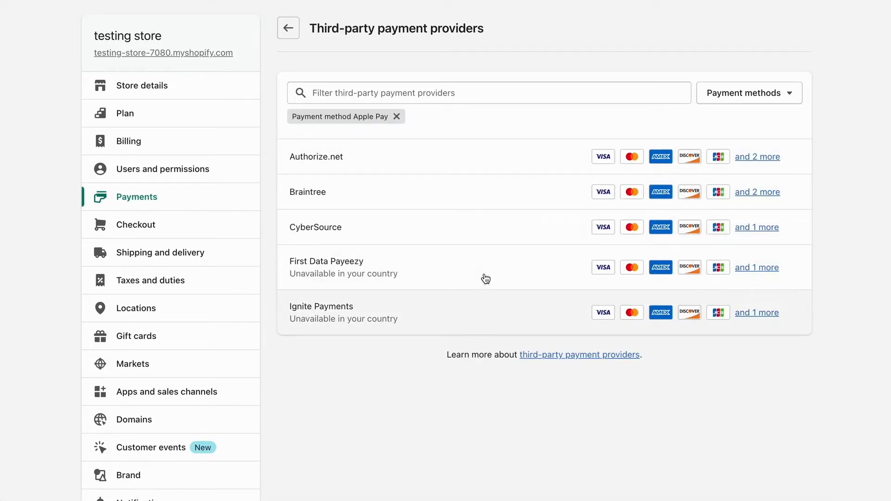
pyautogui.moveTo(752, 159)
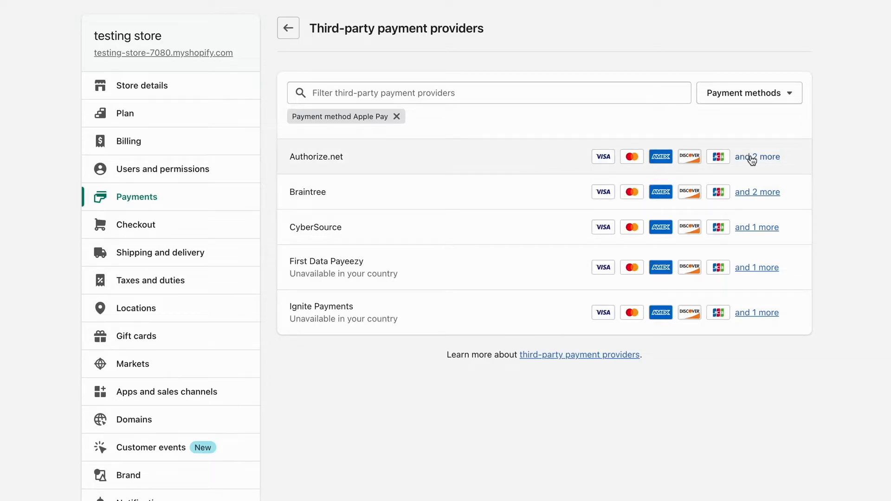
# View the Authorize.net provider details and its supported cards including Apple Pay
pyautogui.click(316, 156)
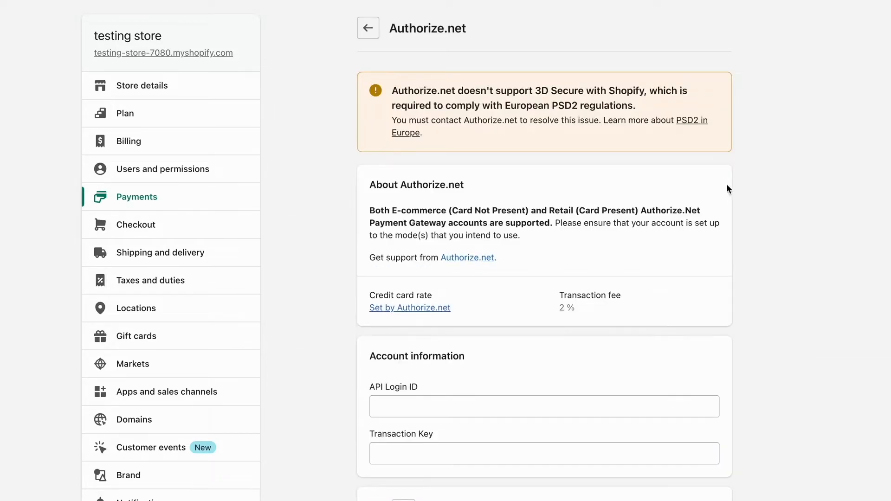
pyautogui.scroll(-3)
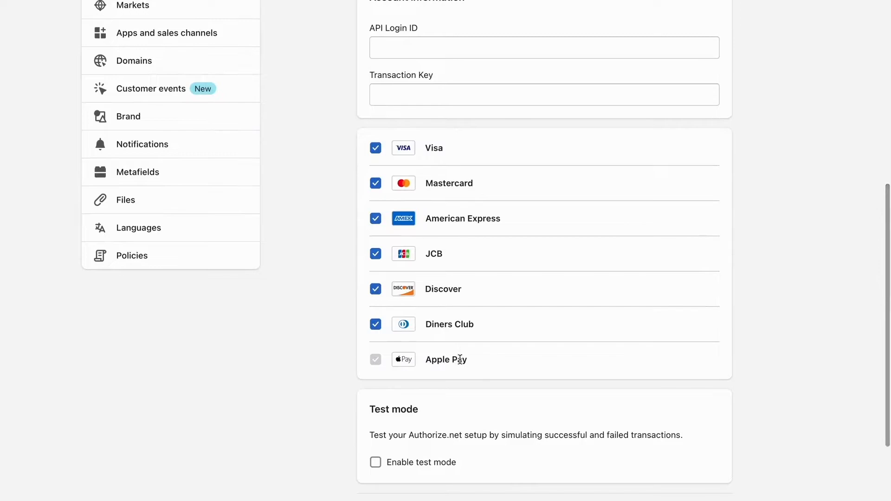
pyautogui.moveTo(476, 364)
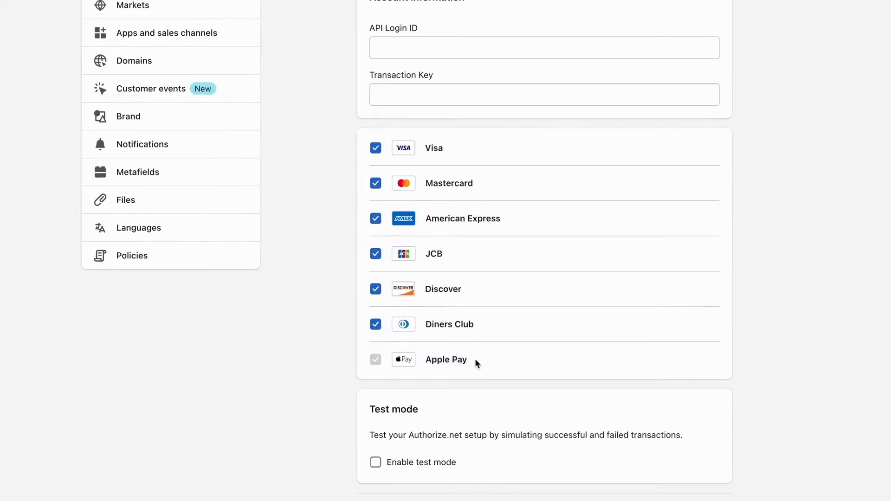
pyautogui.scroll(3)
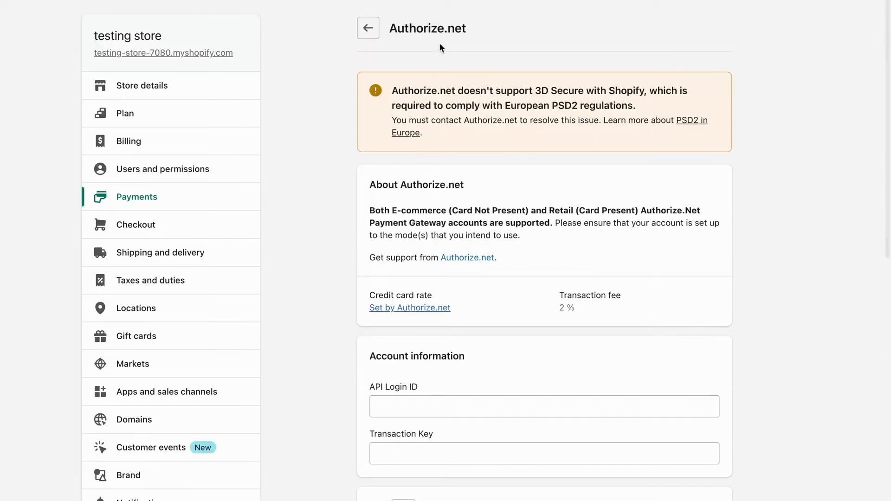
# Return to the providers list and reapply the Apple Pay filter
pyautogui.click(368, 28)
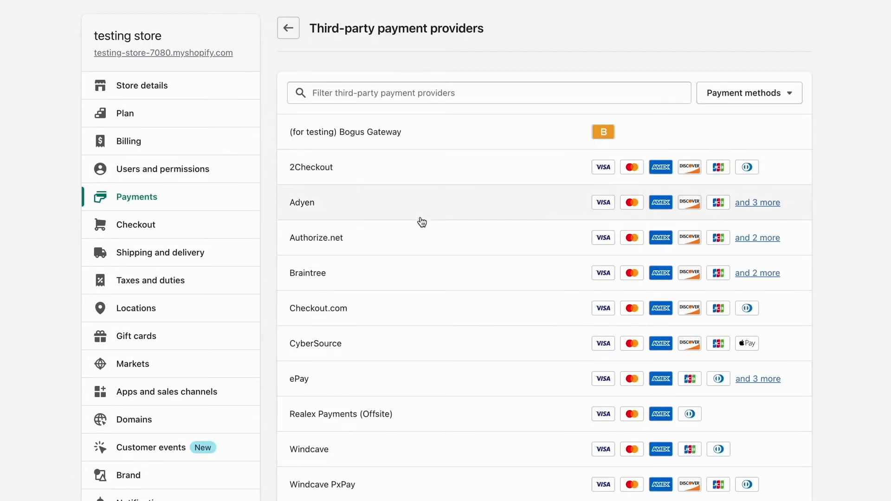
pyautogui.click(748, 93)
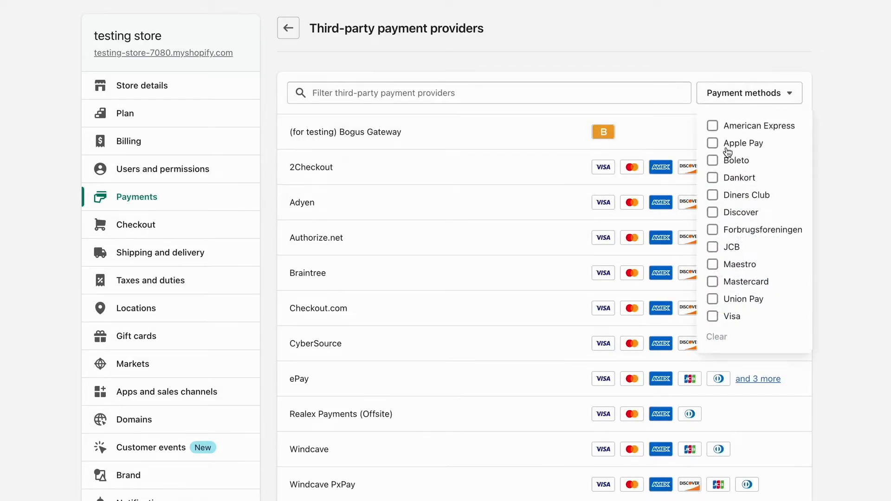
pyautogui.click(711, 143)
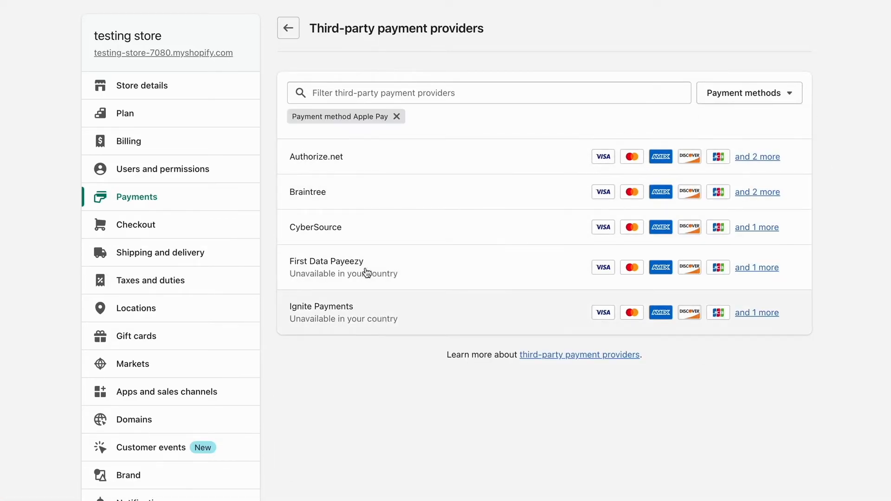
pyautogui.moveTo(378, 416)
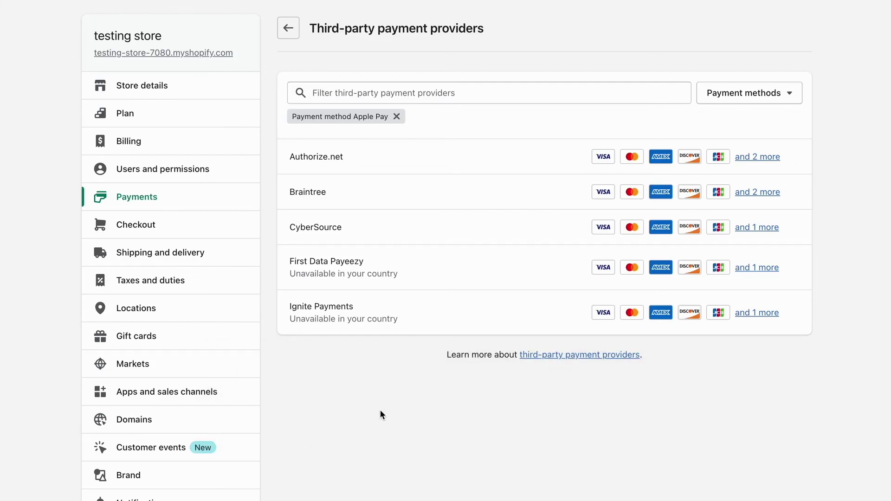
pyautogui.moveTo(385, 416)
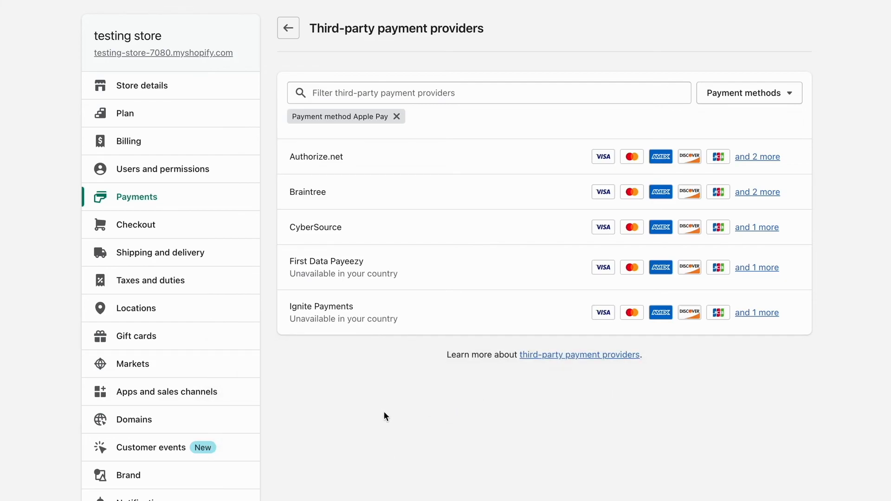